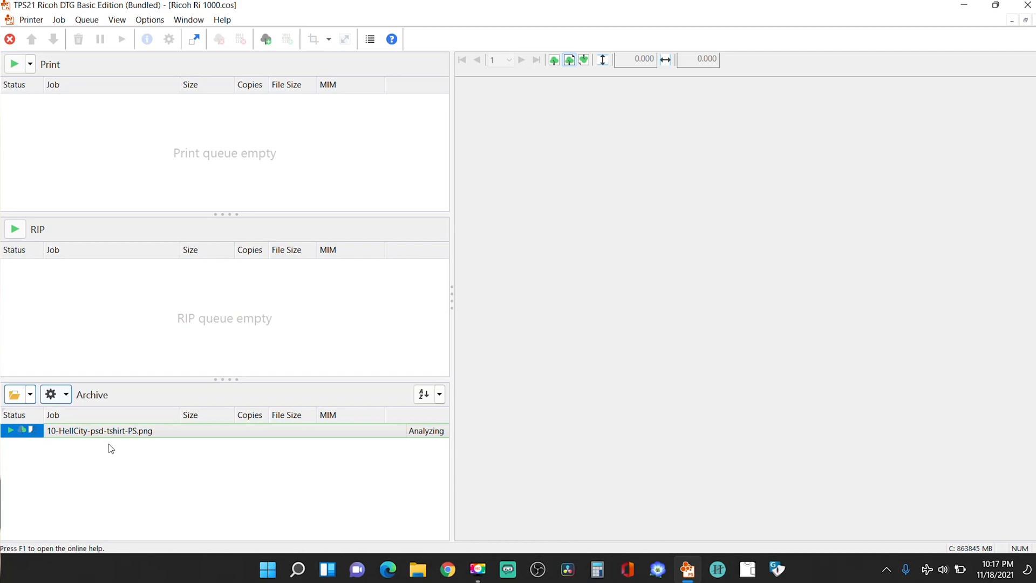
- Select the 10-HellCity-psd-tshirt-PS.png job in the Archive list to show its 18 x 12.6 in preview
left_click(87, 431)
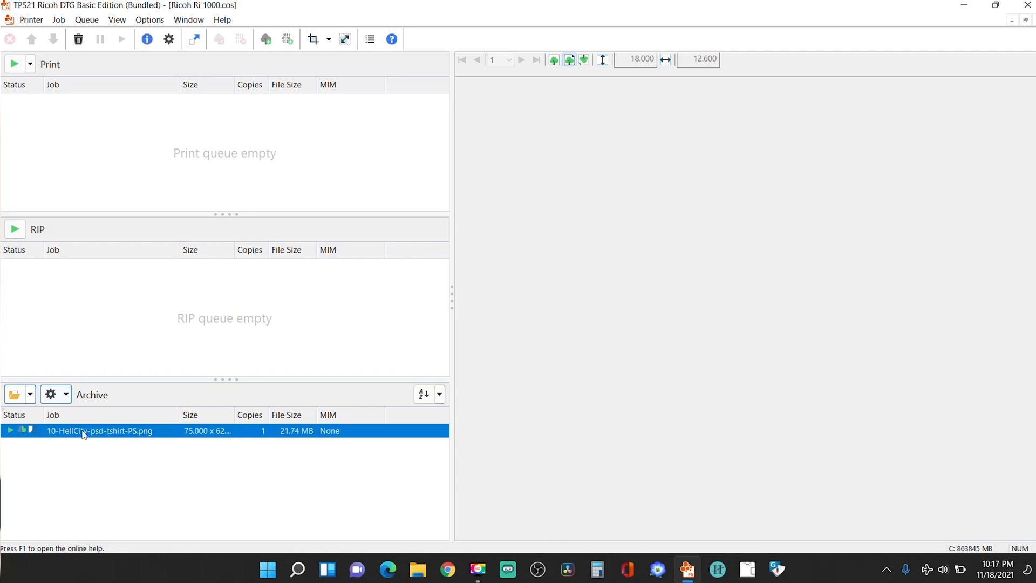
mouse_move(84, 432)
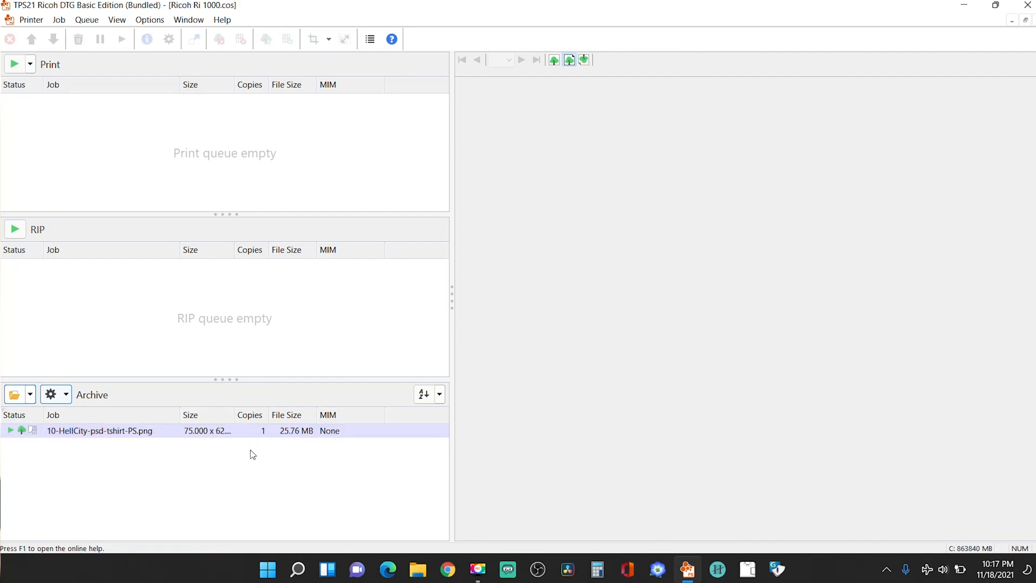
left_click(108, 430)
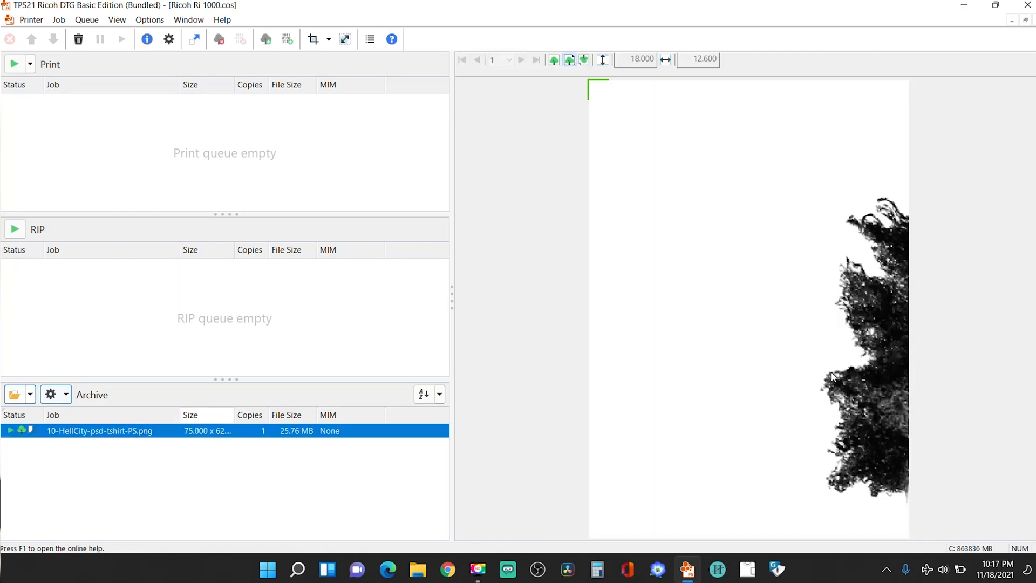
mouse_move(846, 380)
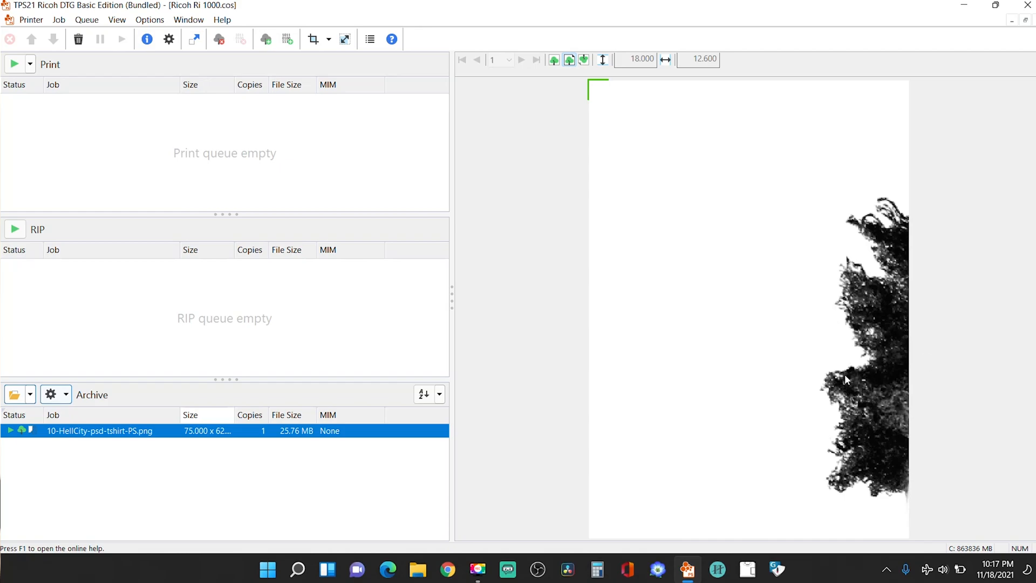
mouse_move(831, 338)
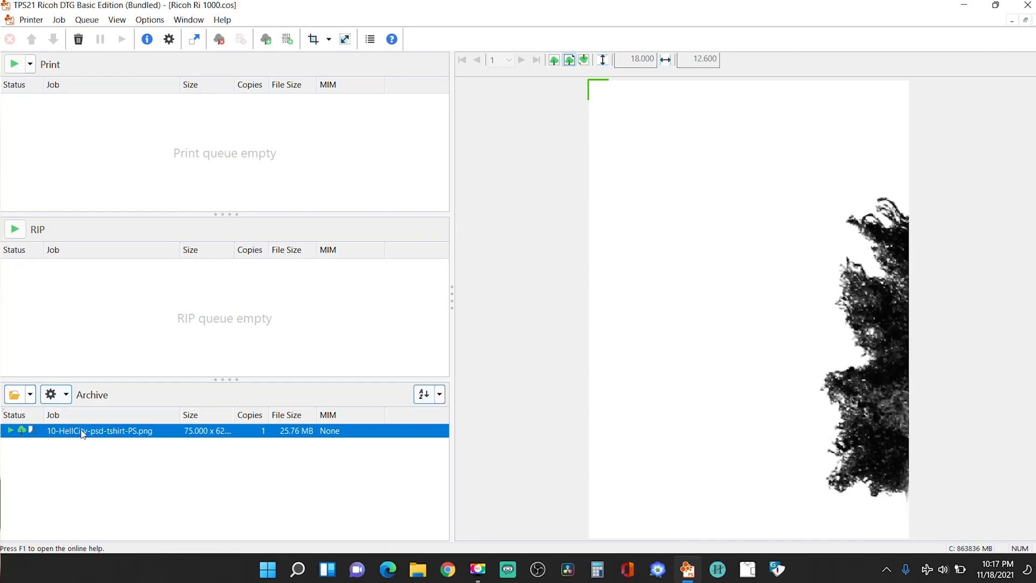
- Open the HellCity job's properties and view its Production workflow for the Ricoh Ri 1000
double_click(81, 431)
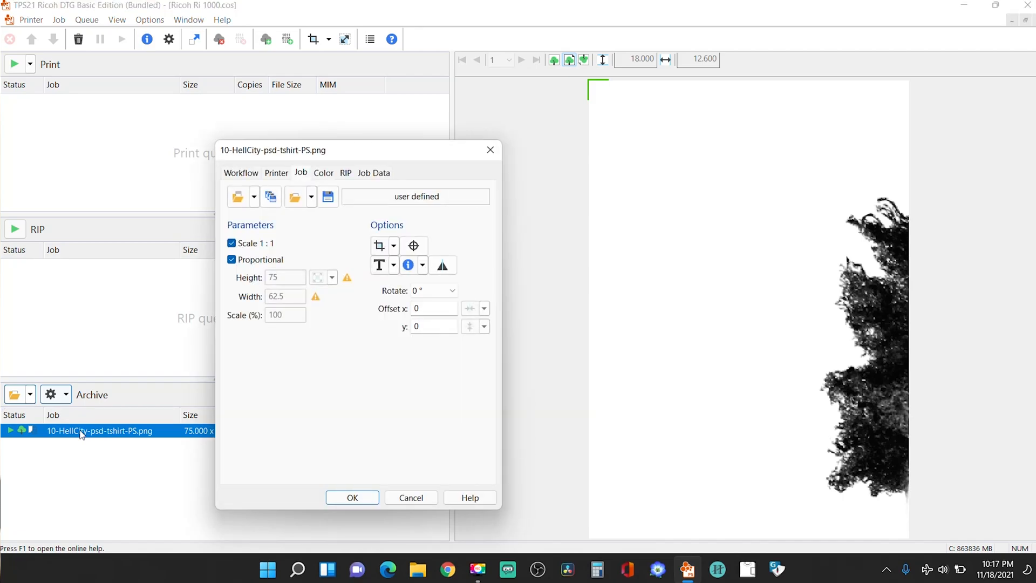
mouse_move(287, 371)
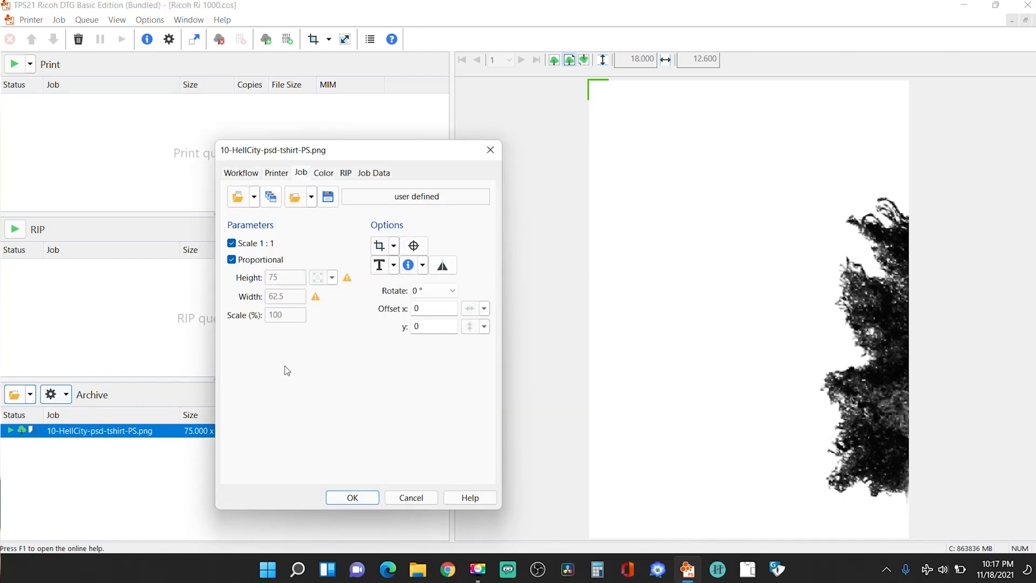
left_click(240, 173)
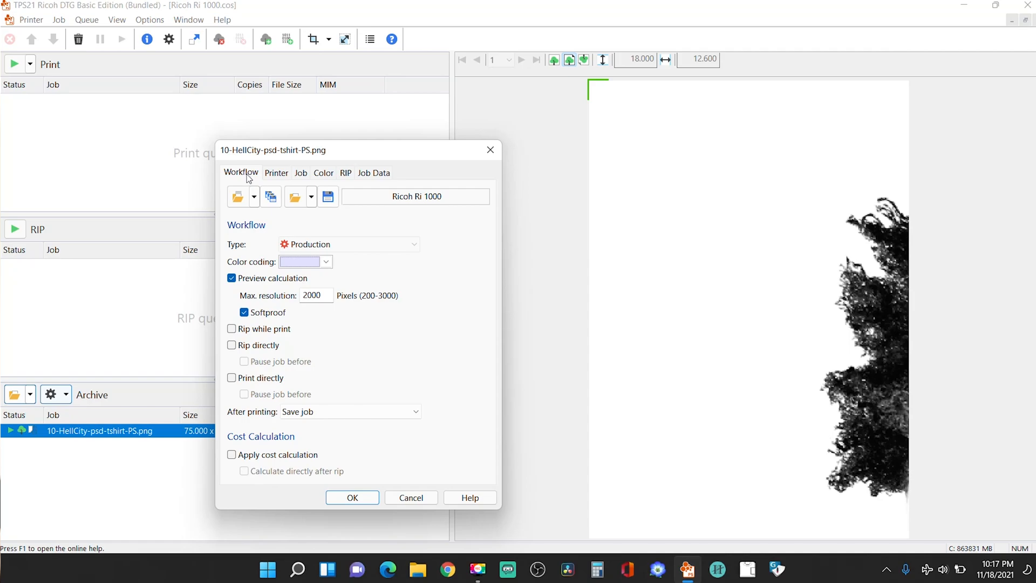
mouse_move(274, 184)
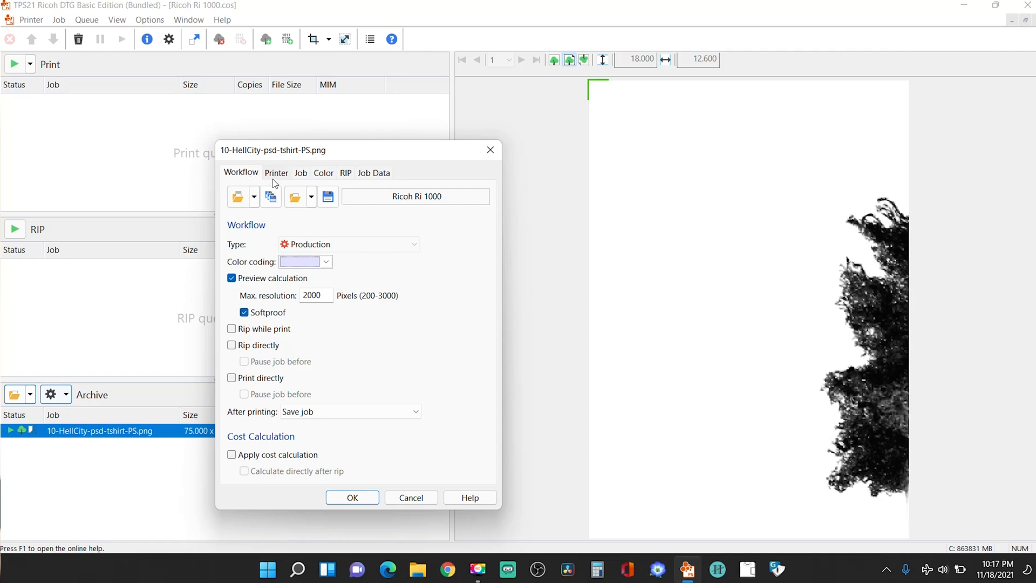
mouse_move(277, 179)
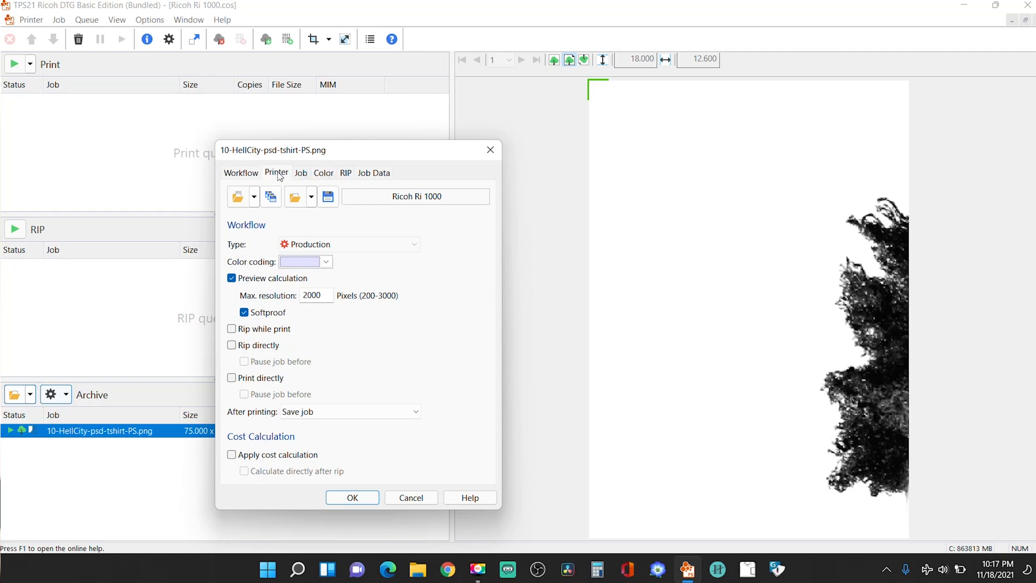
- Show the Printer settings with RICOH Medium Platen as the media size
left_click(277, 172)
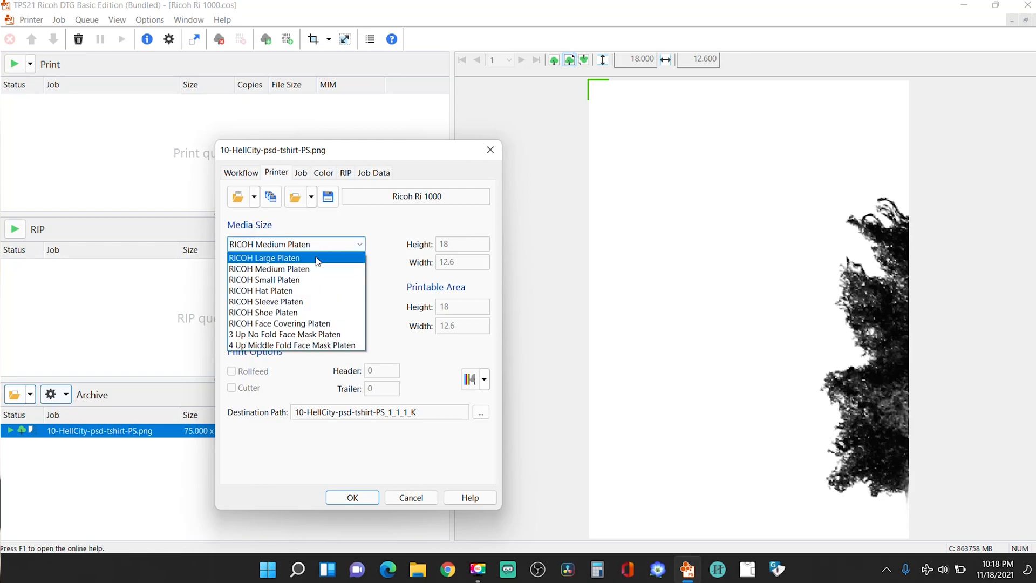
mouse_move(310, 268)
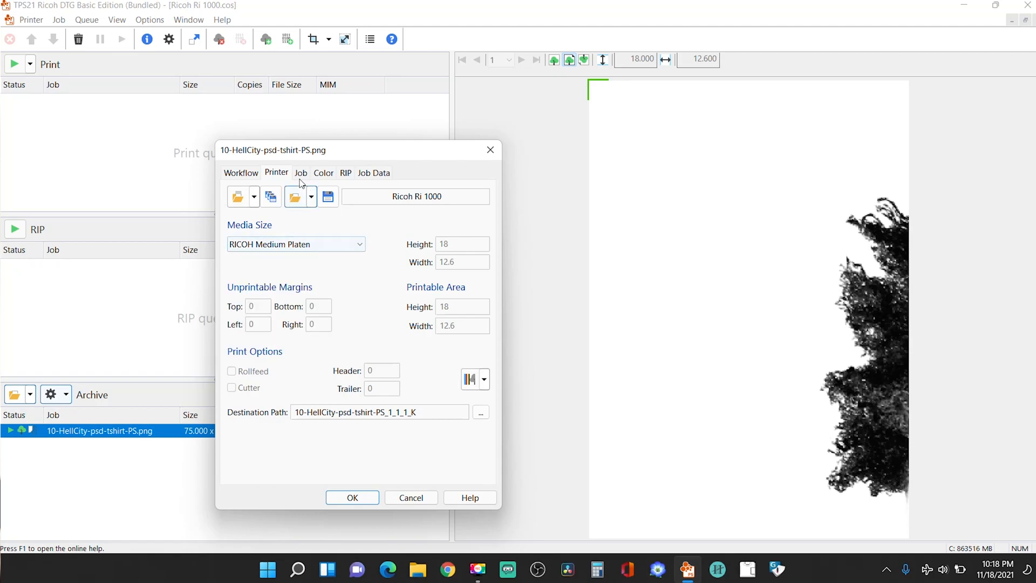
- Turn off Scale 1:1 and set height to 17 in, giving 14.167 in wide at 22.7%
left_click(300, 173)
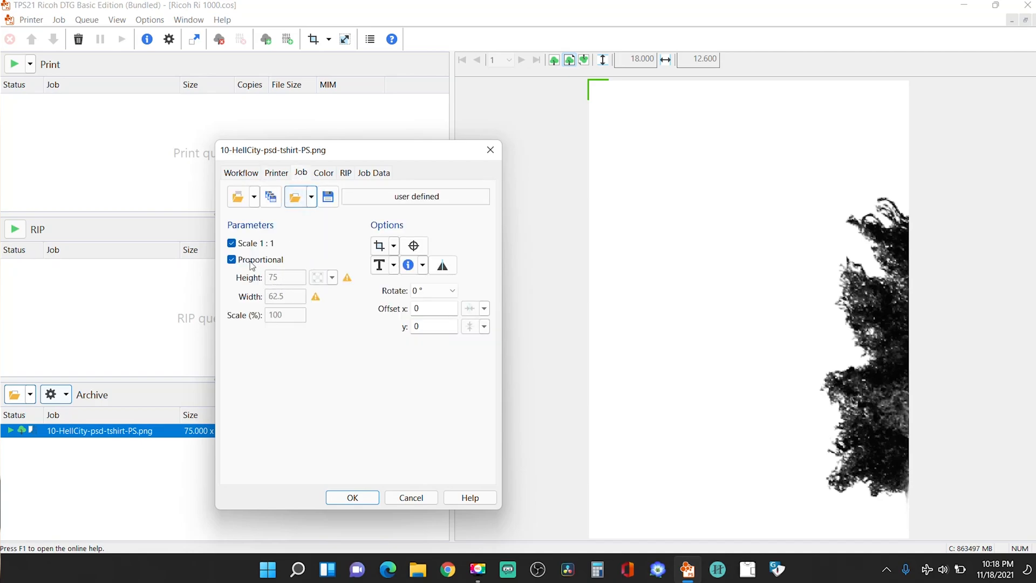
mouse_move(770, 274)
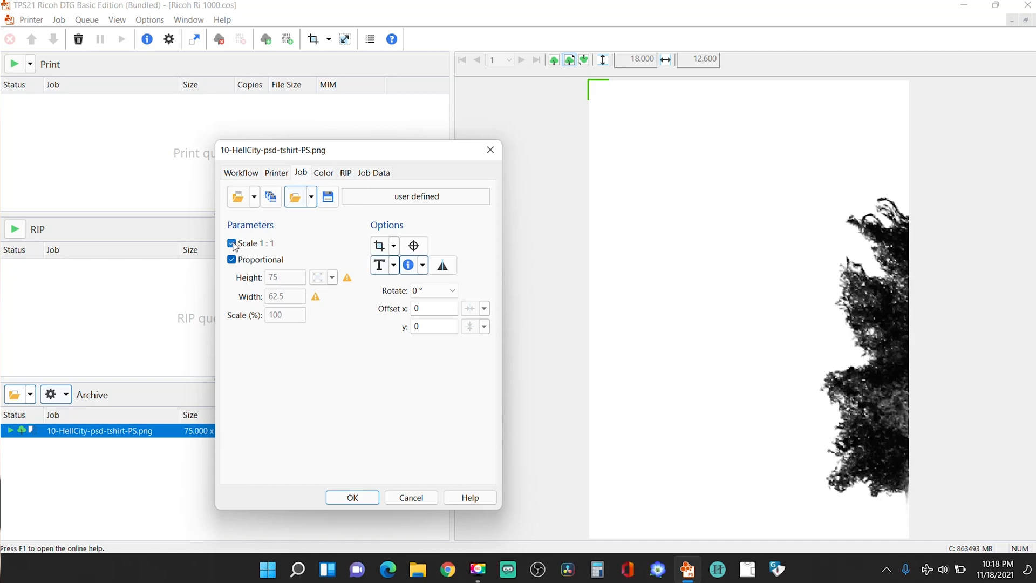
left_click(231, 244)
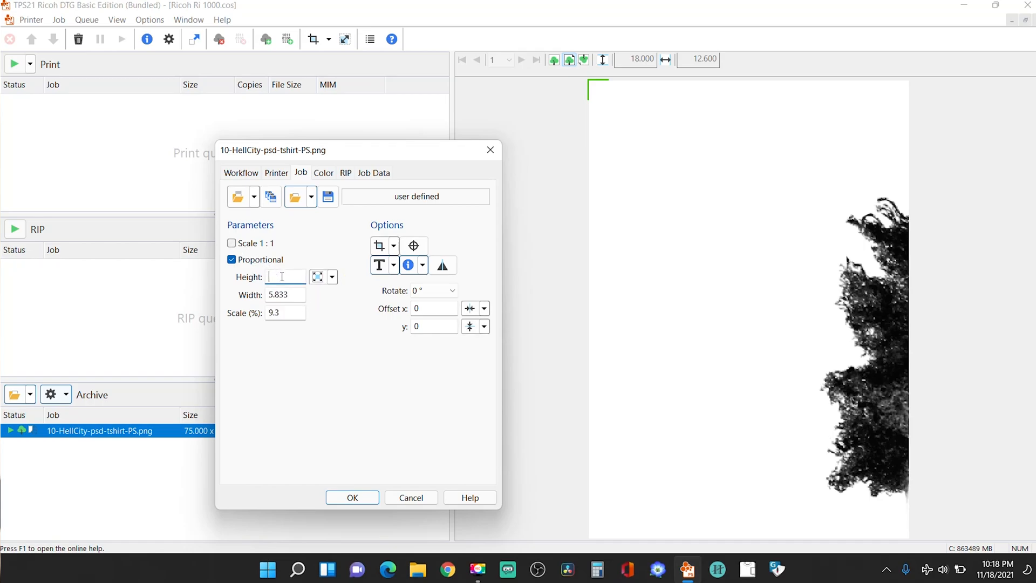
type("17")
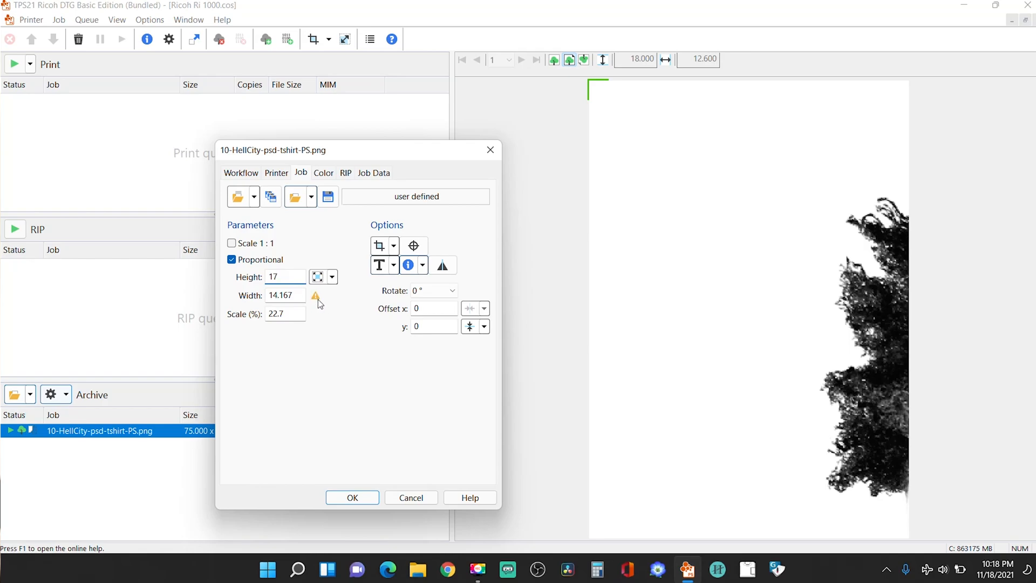
mouse_move(347, 277)
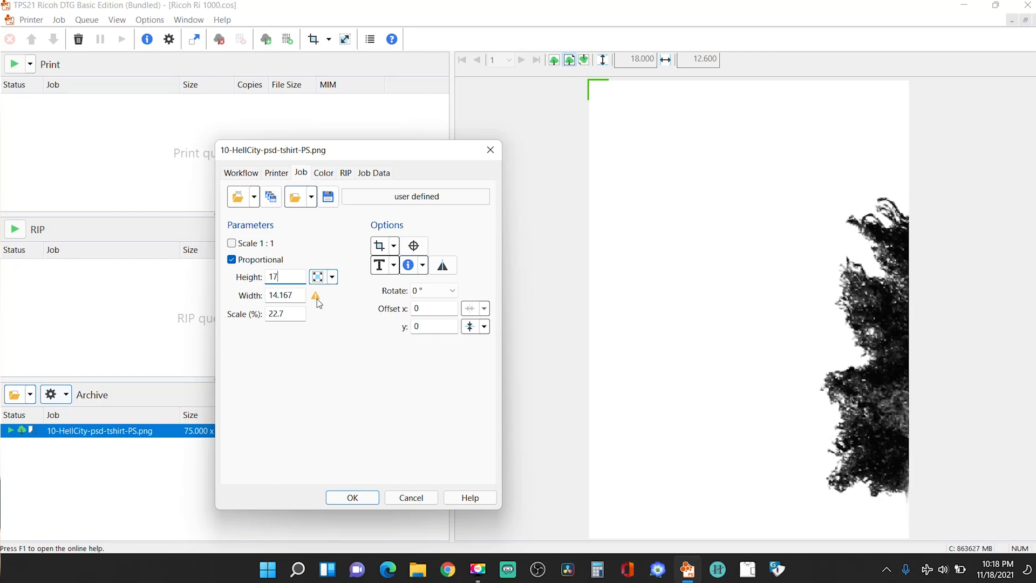
mouse_move(332, 298)
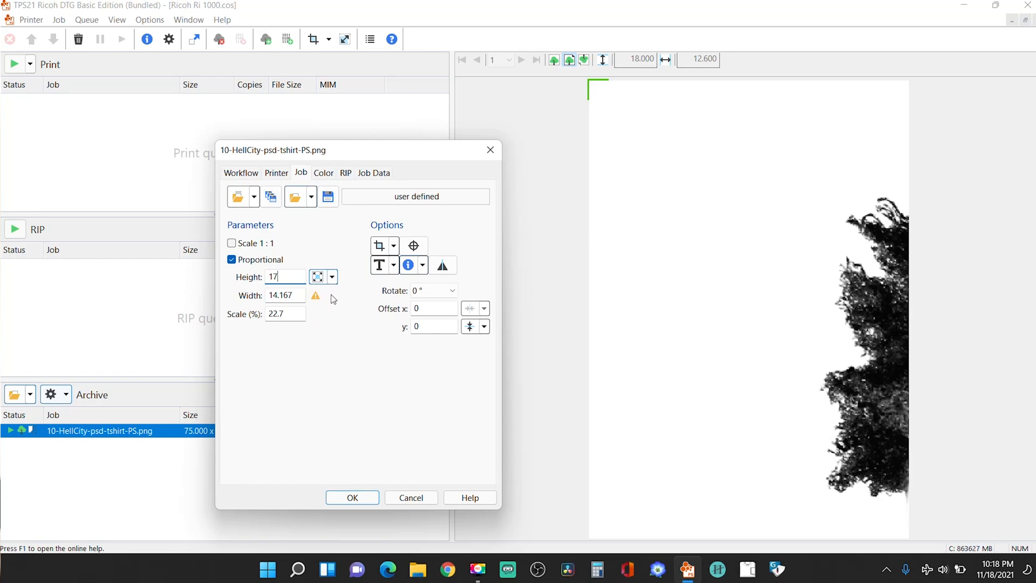
mouse_move(342, 294)
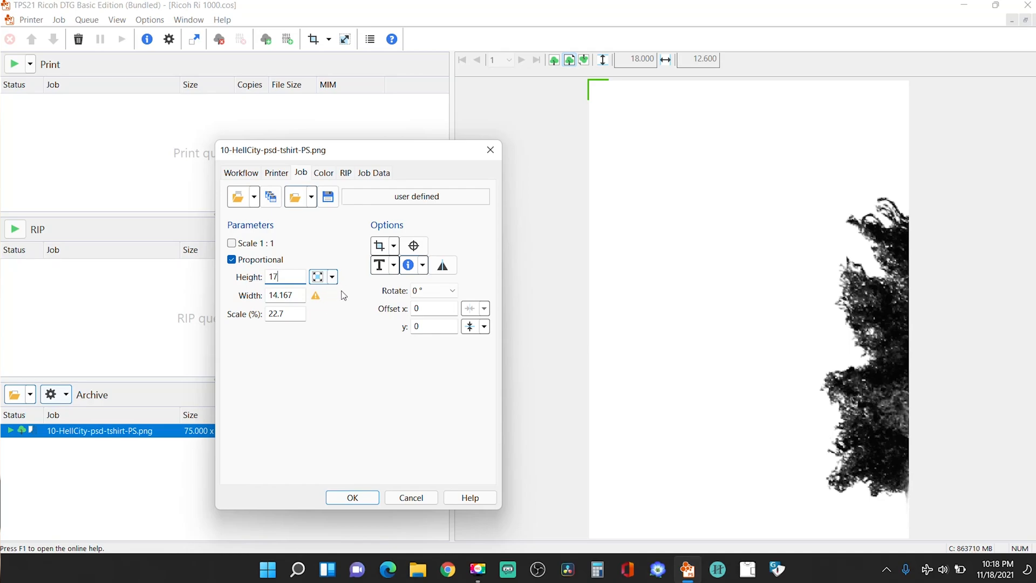
mouse_move(738, 297)
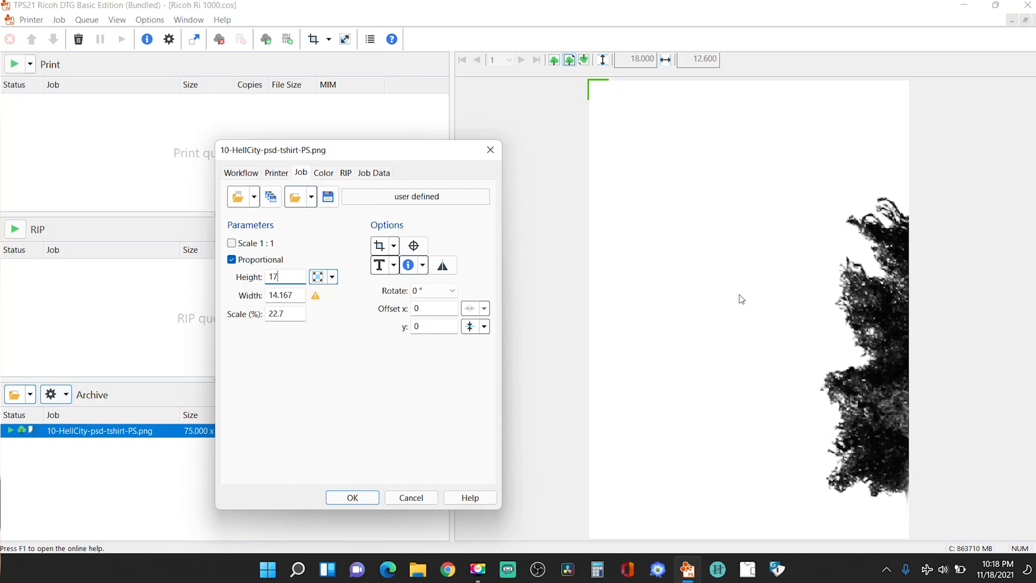
mouse_move(695, 312)
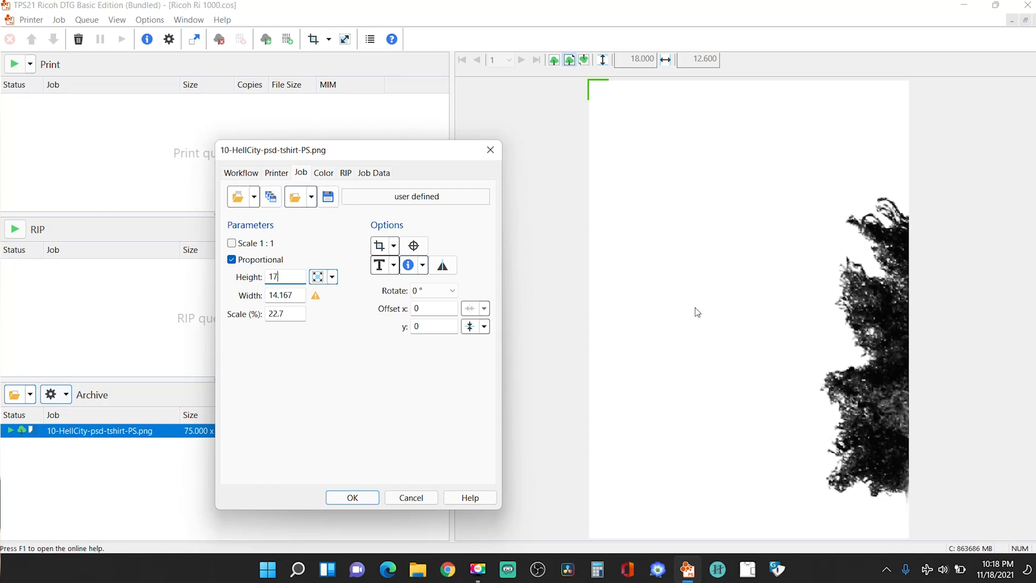
mouse_move(287, 271)
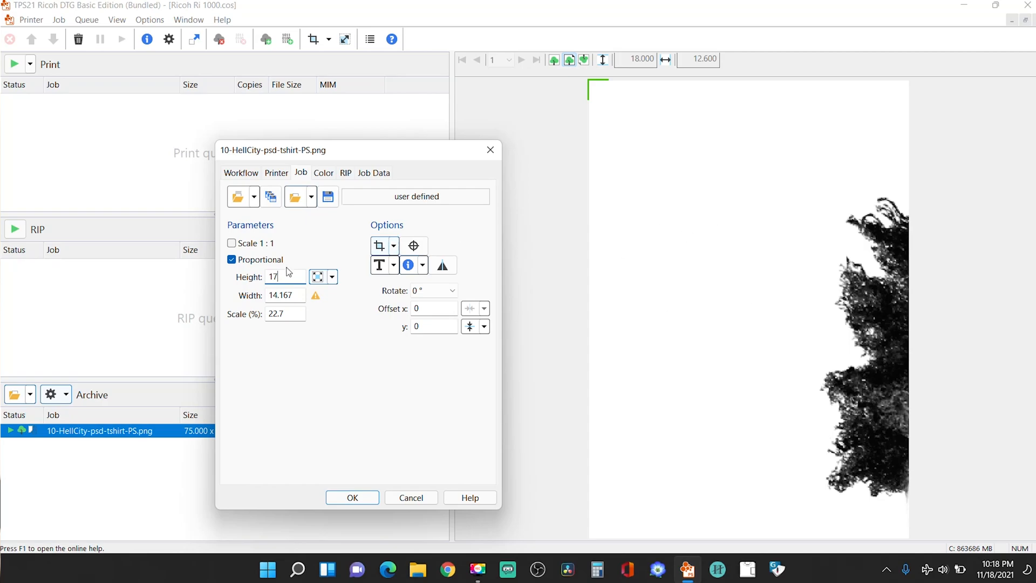